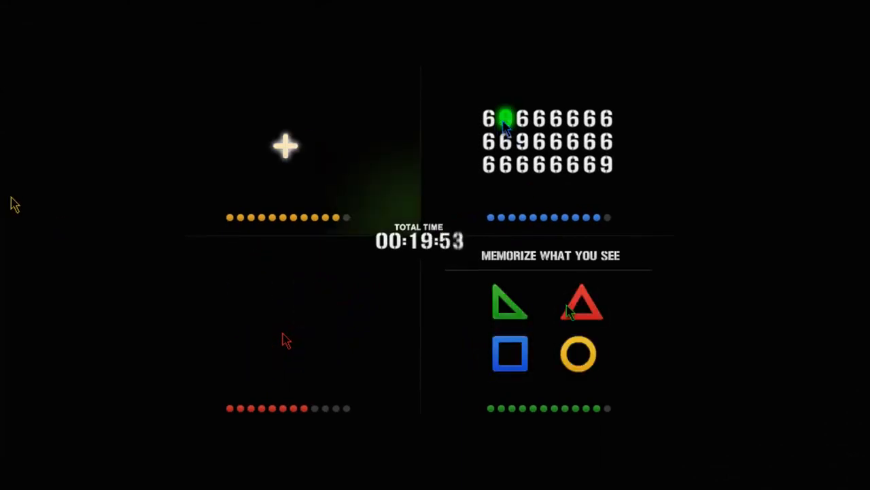
mouse_move(628, 320)
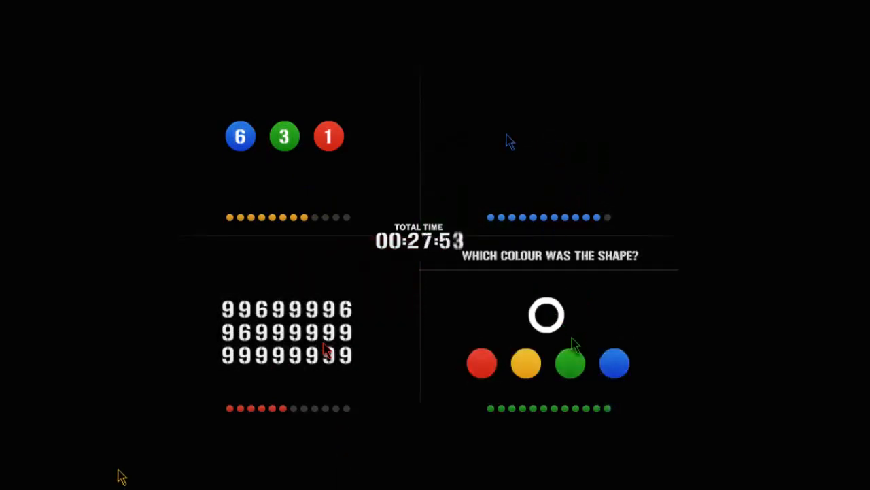
Answer the recall question by choosing the colour the circle shape had
click(570, 361)
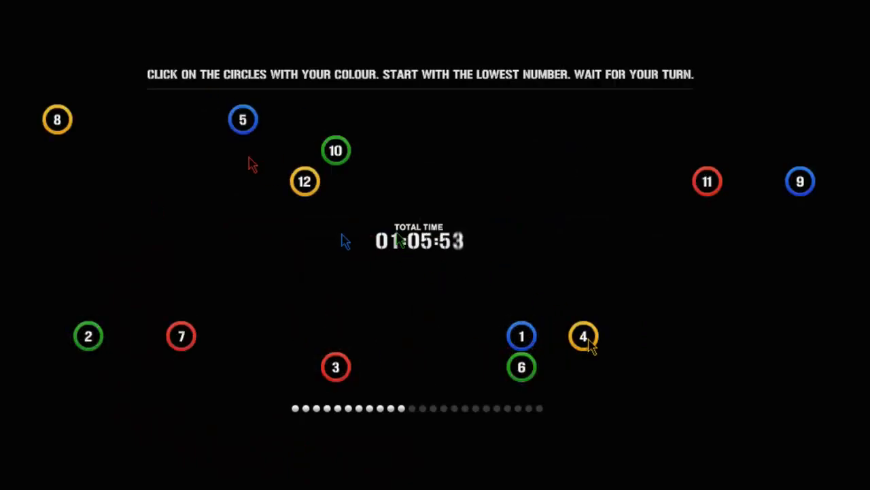
Clear the yellow circles numbered 4, 8 and 12 in ascending order on your turns
click(522, 336)
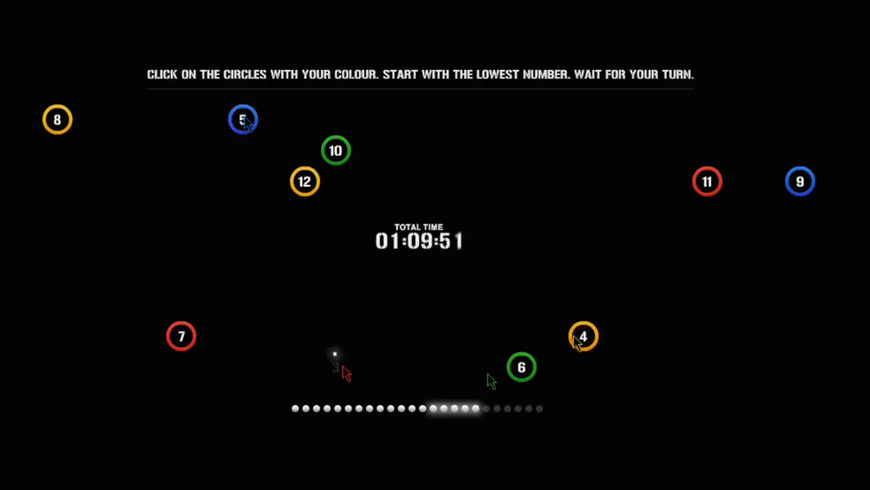
click(582, 337)
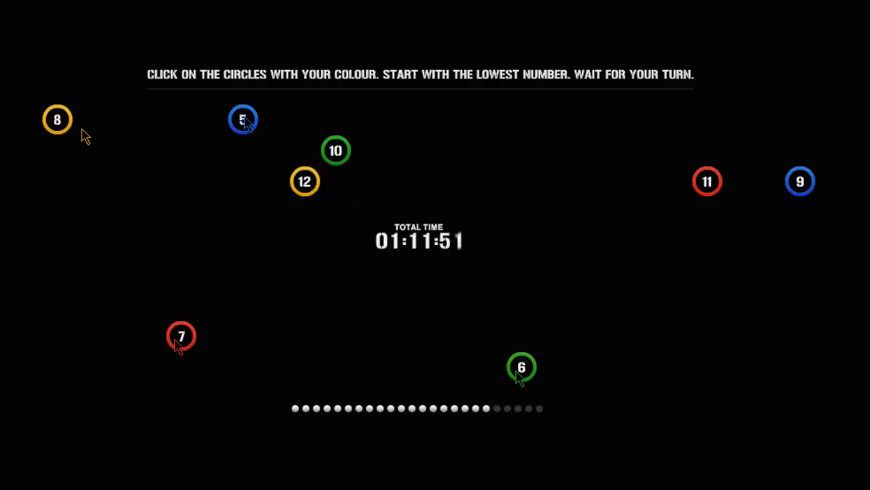
click(242, 119)
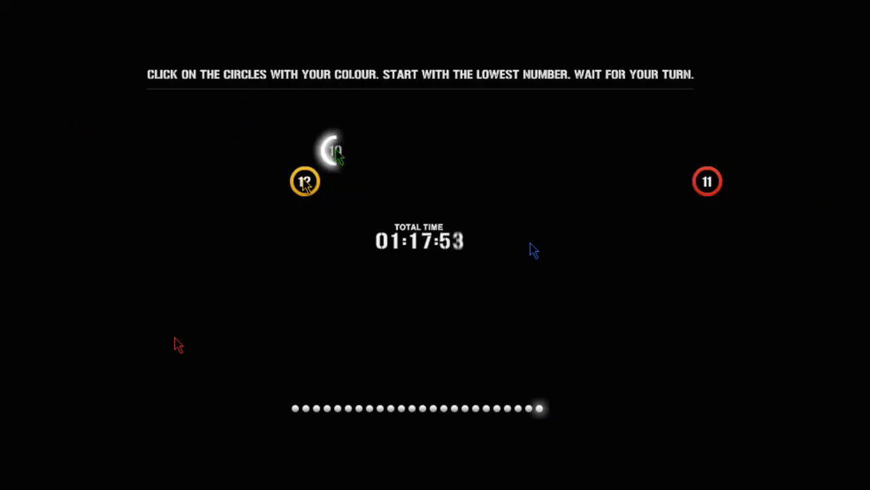
click(329, 149)
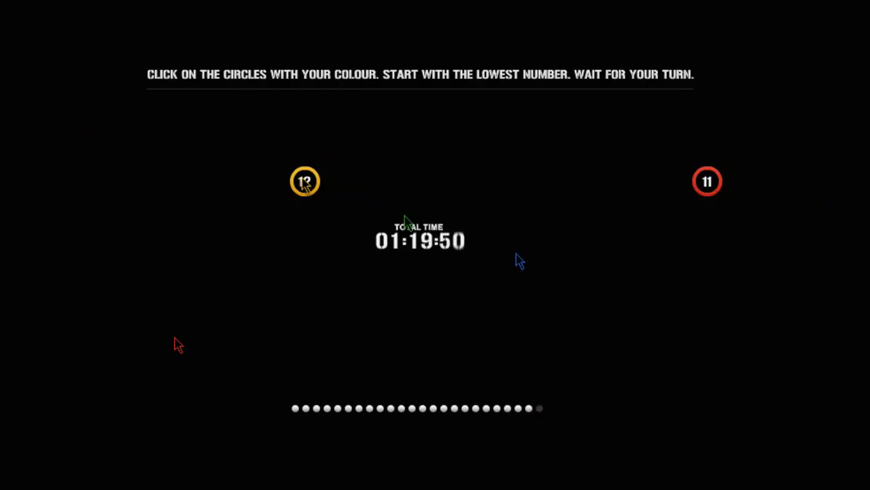
mouse_move(338, 211)
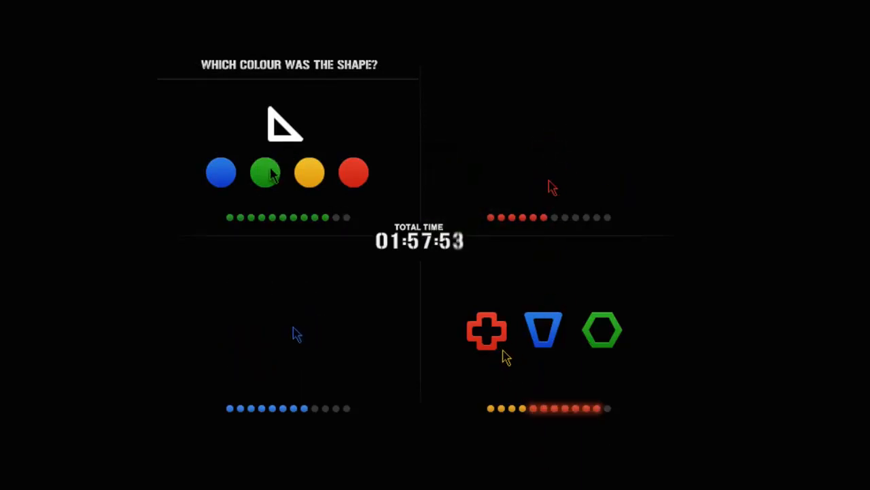
Choose green for the triangle and for number 1, then move the white circle through the maze
click(267, 172)
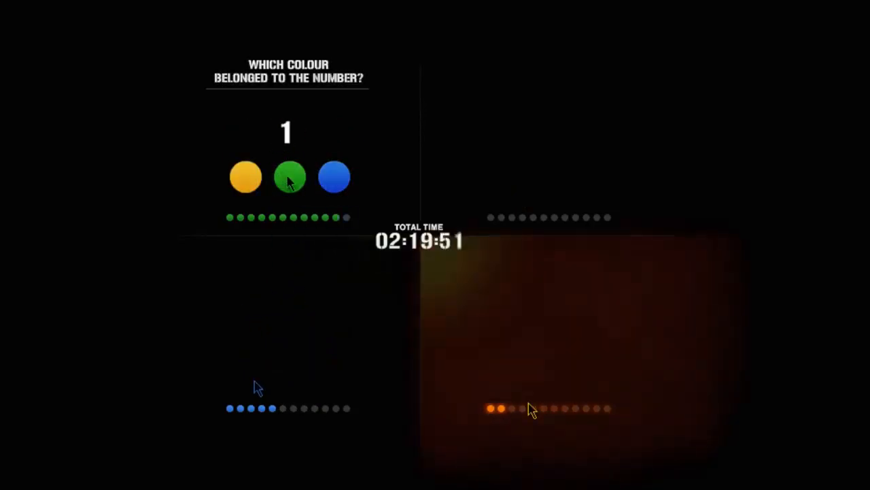
click(288, 177)
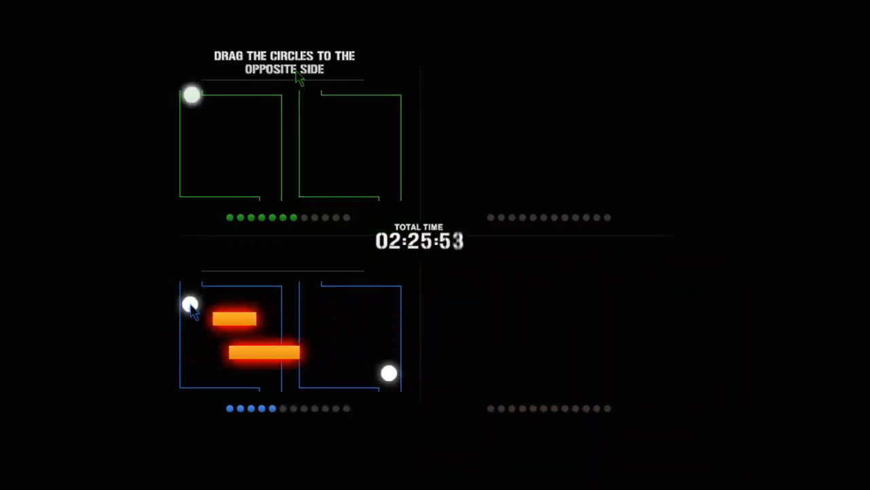
drag(191, 305, 259, 378)
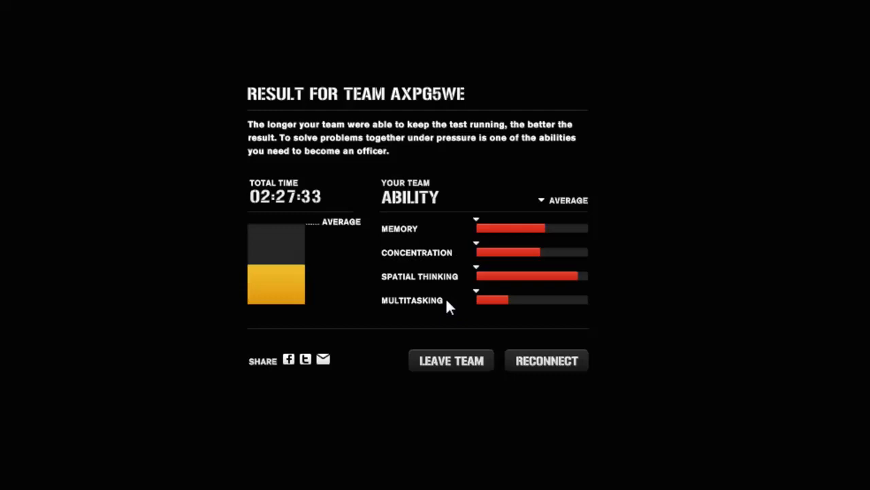
mouse_move(487, 337)
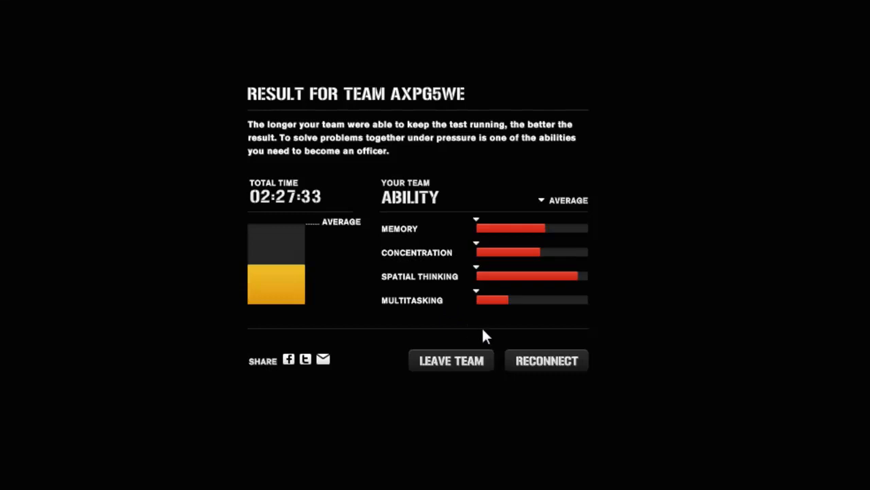
Leave the 02:27:33 team result screen and start a fresh team test
click(546, 360)
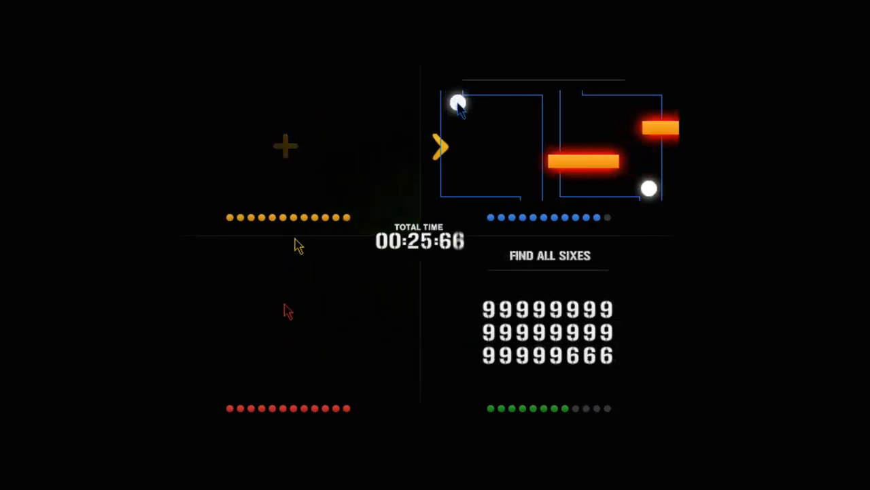
Pick out the last two sixes in the bottom row of the digit grid
click(589, 355)
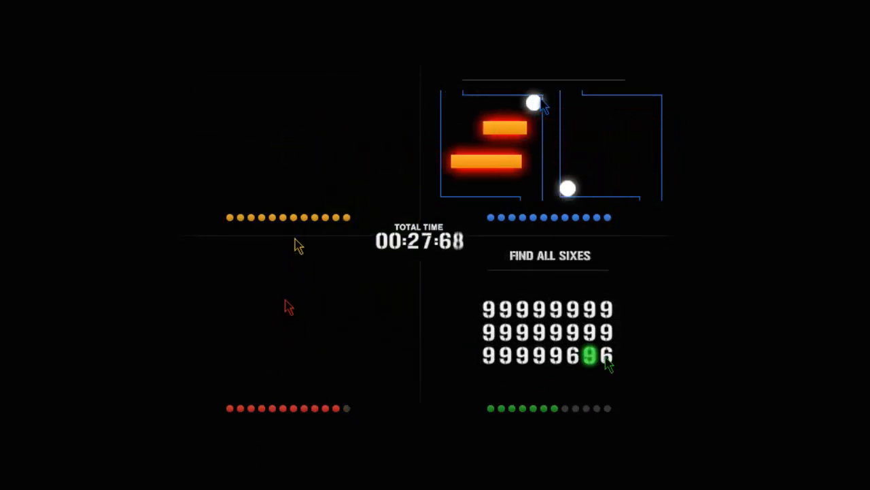
click(589, 356)
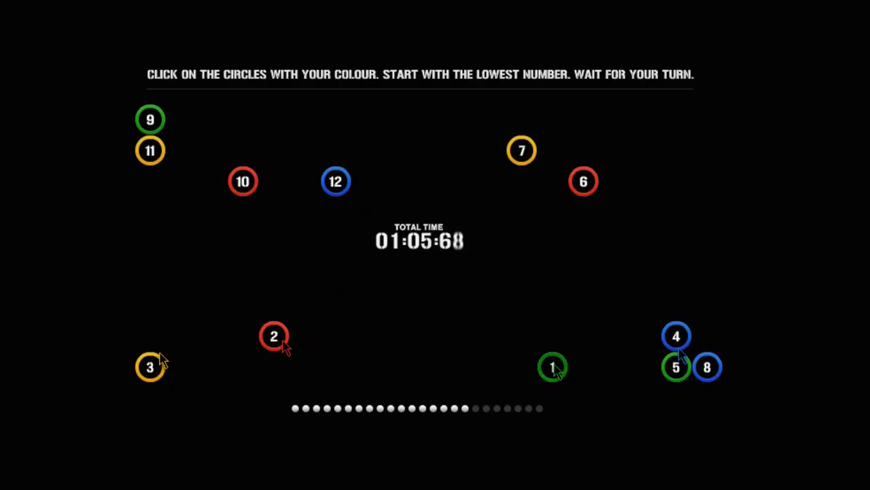
Clear the team's four remaining lowest-numbered circles to end the round
click(552, 368)
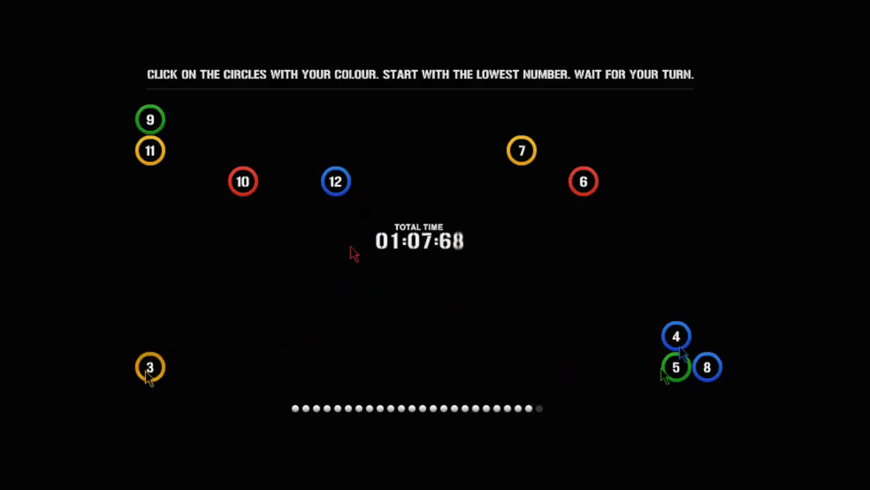
click(676, 335)
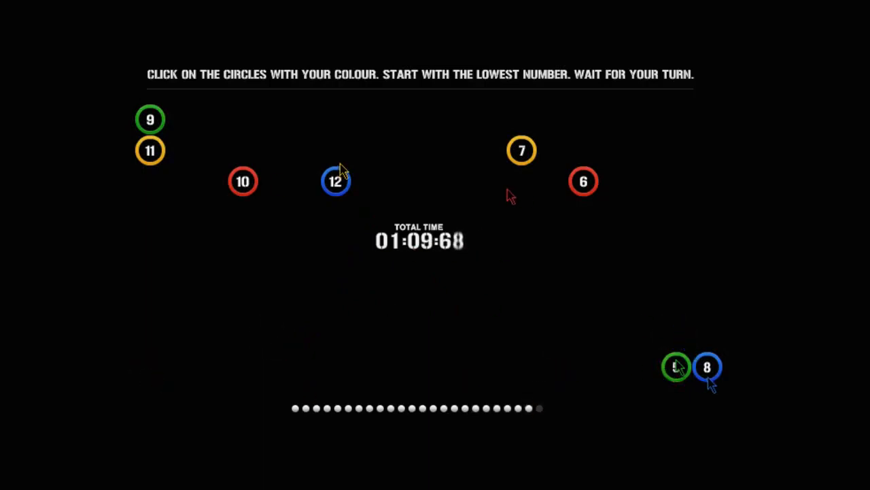
click(678, 367)
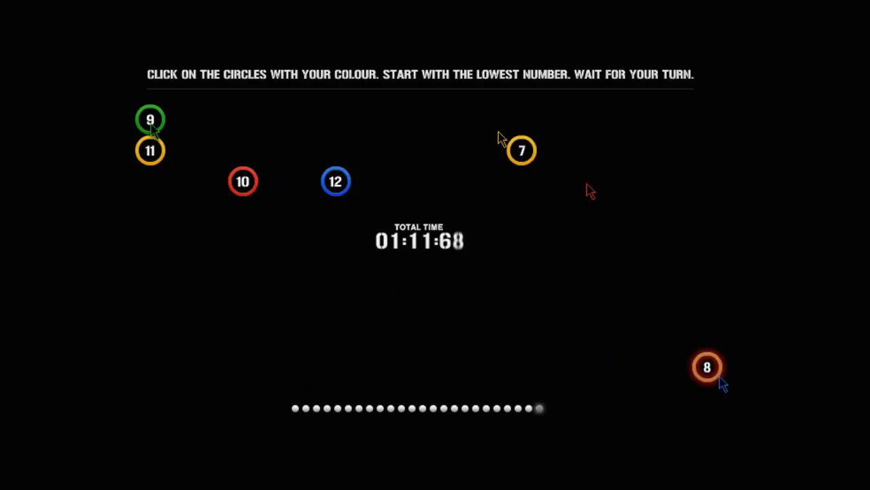
click(707, 367)
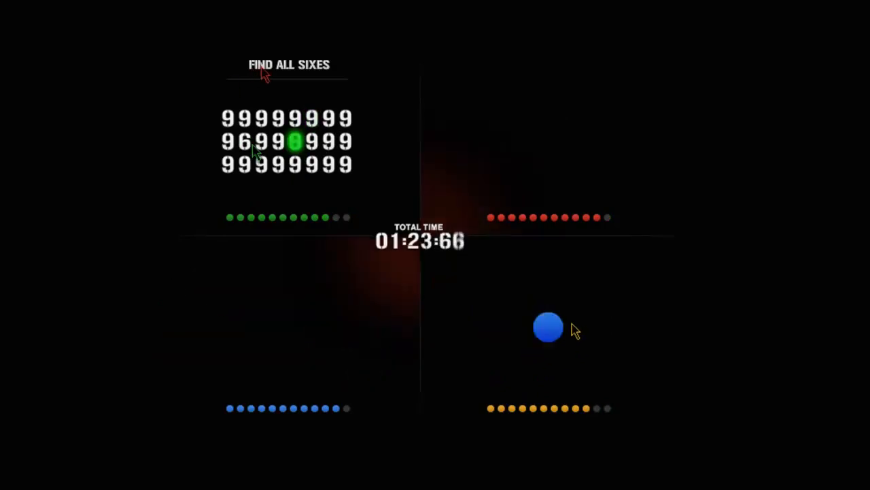
Pick out a six among the nines, then answer the number-colour recalls, choosing red for number 2
click(549, 326)
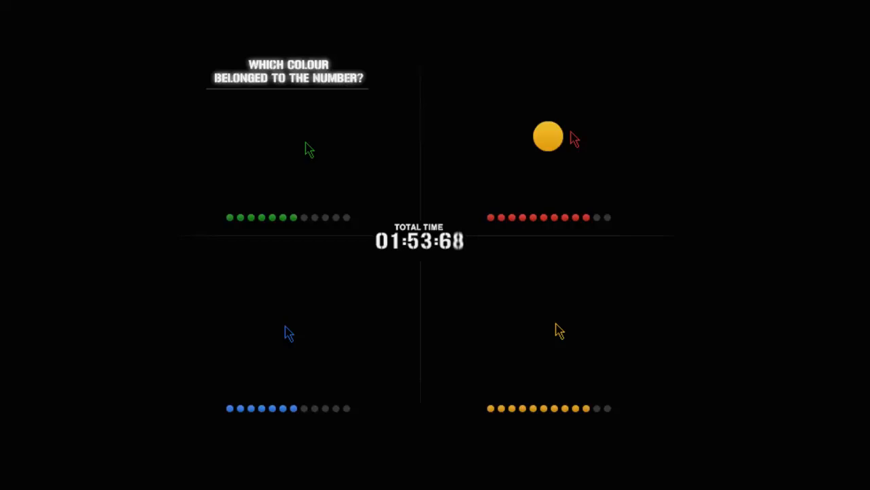
click(549, 136)
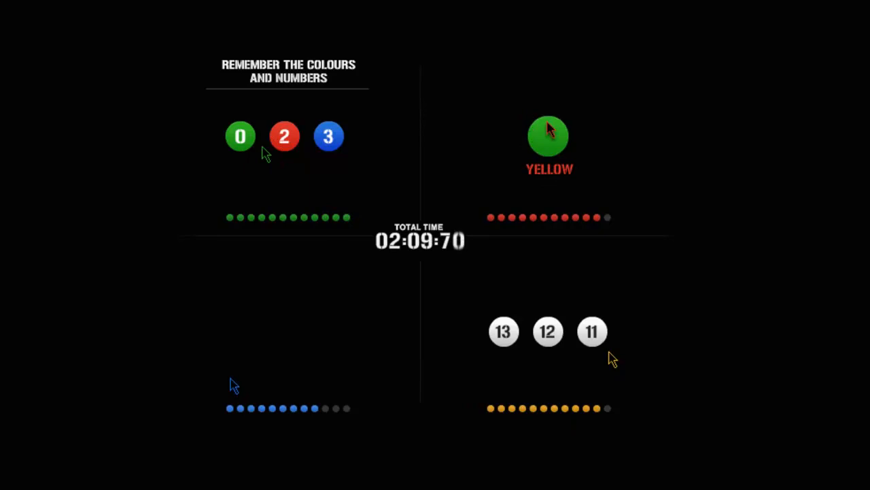
click(550, 135)
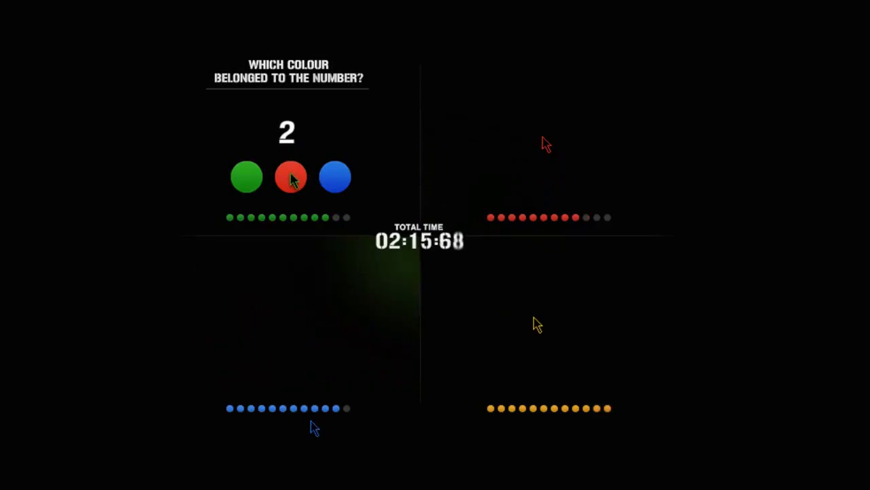
click(291, 177)
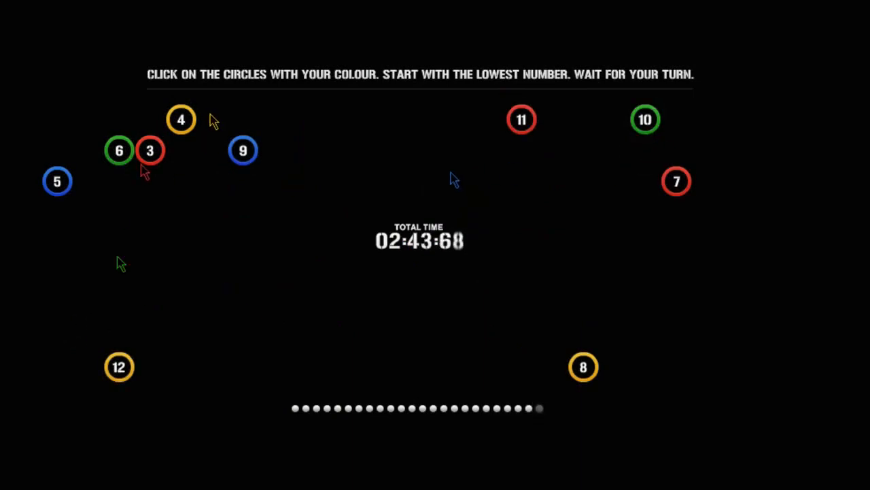
Clear the lowest-numbered circle of the team's colour
click(150, 150)
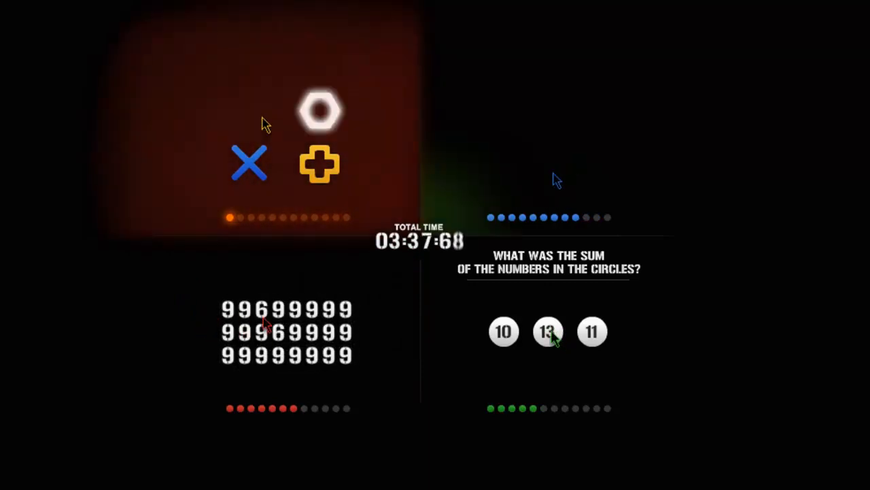
Answer the quadrant question, choosing among the sums 10, 13 and 11
click(548, 332)
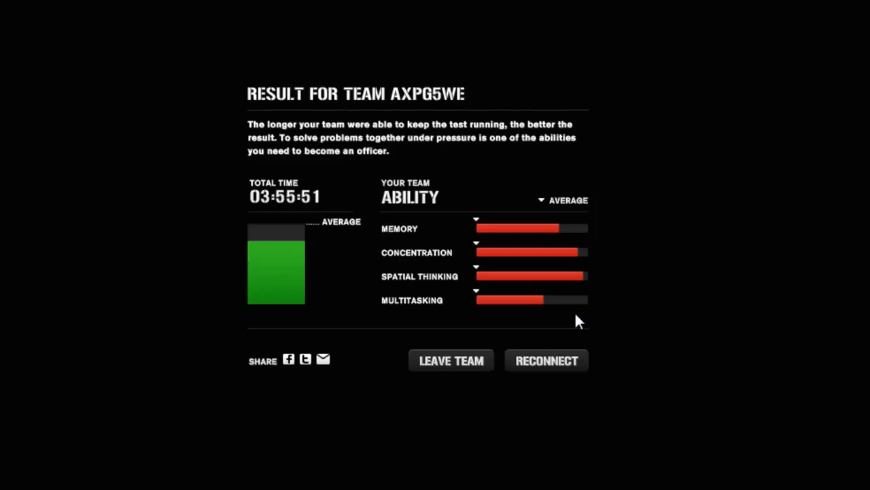
mouse_move(296, 230)
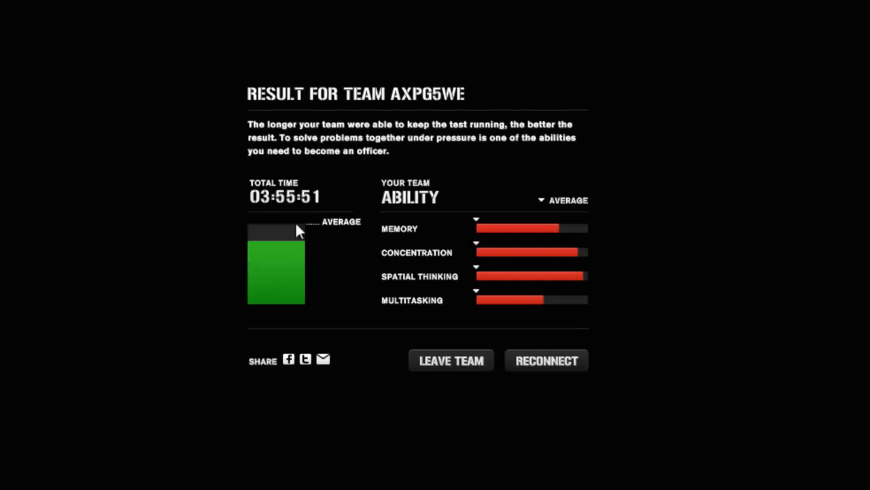
mouse_move(541, 210)
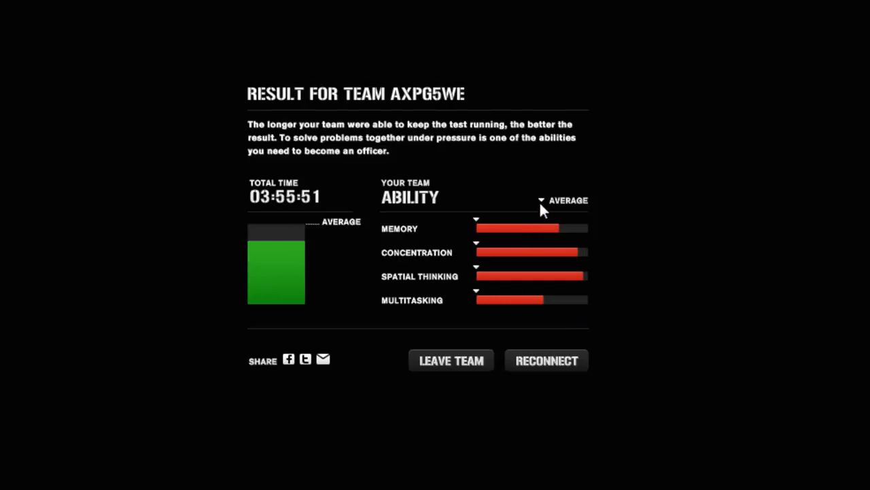
mouse_move(514, 296)
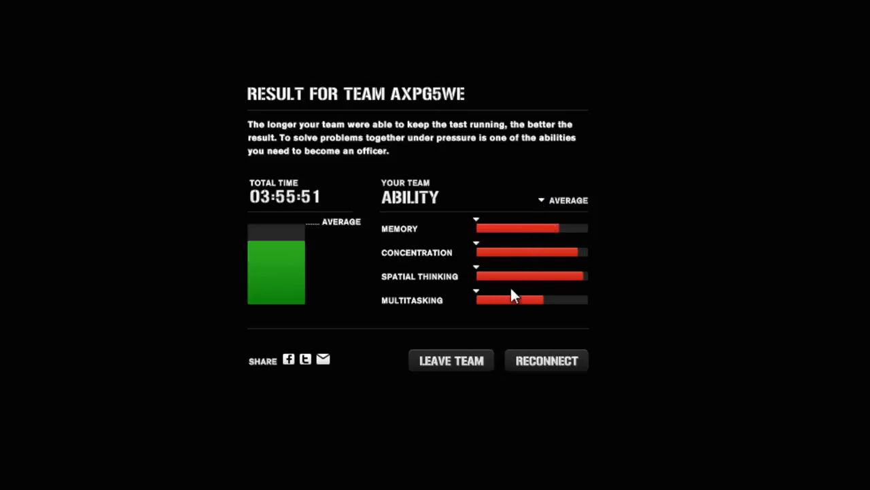
mouse_move(536, 318)
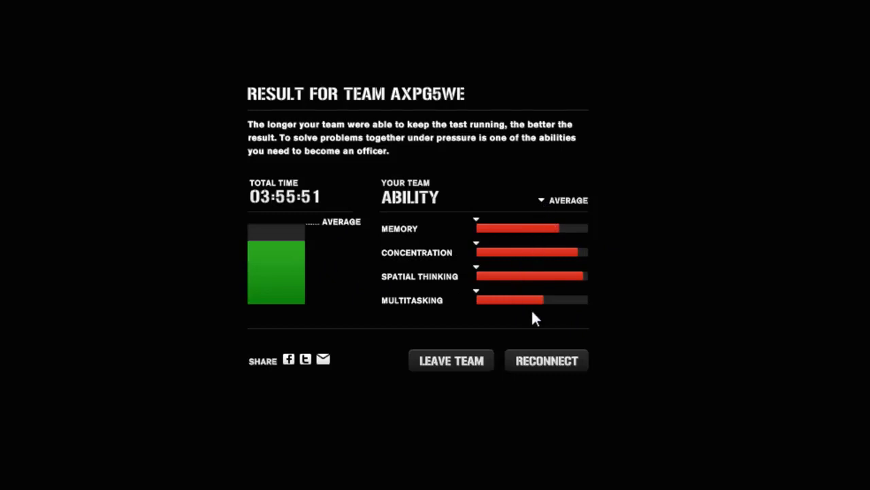